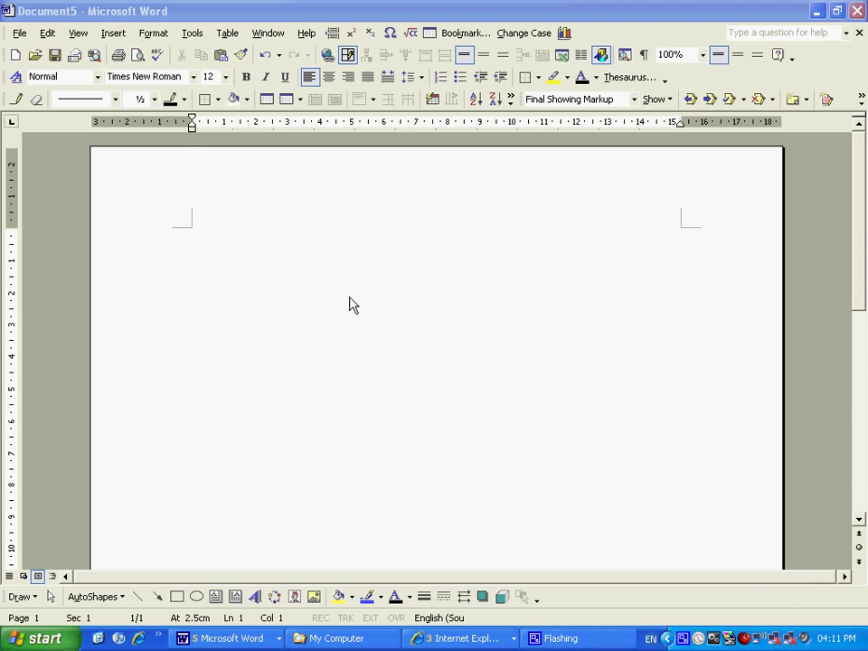
mouse_move(369, 228)
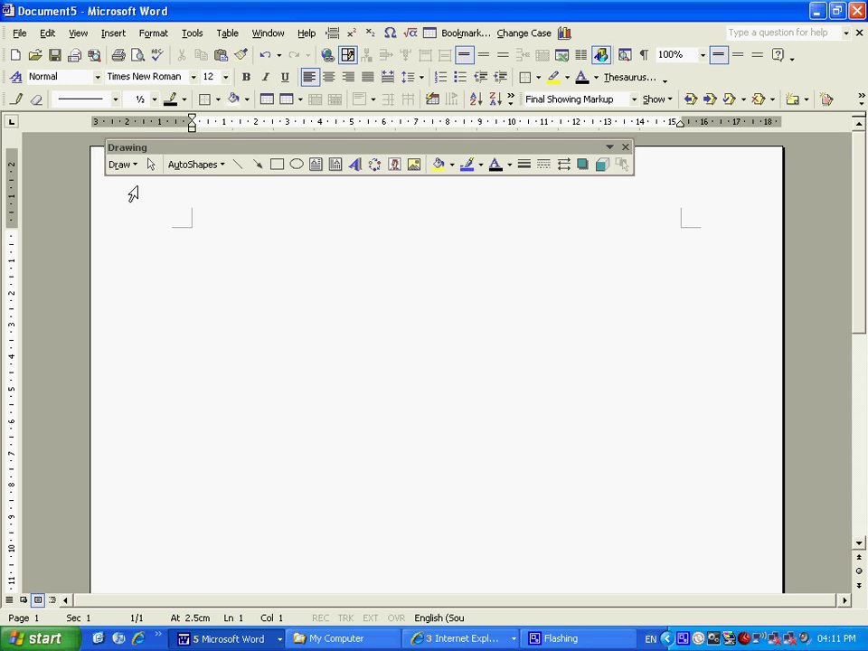
Step: Set the drawing grid spacing to 1 cm horizontally and vertically and display gridlines on screen
click(123, 167)
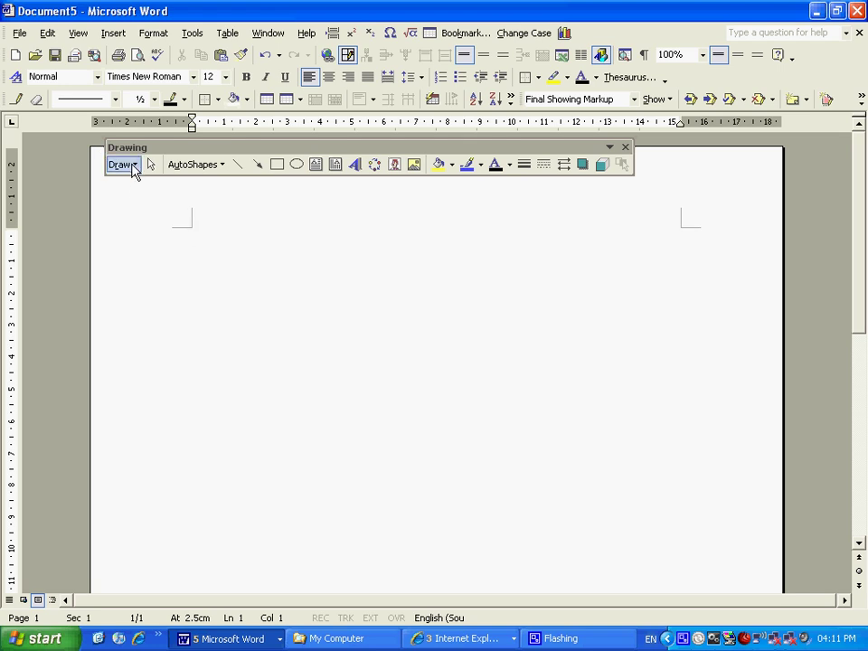
click(123, 163)
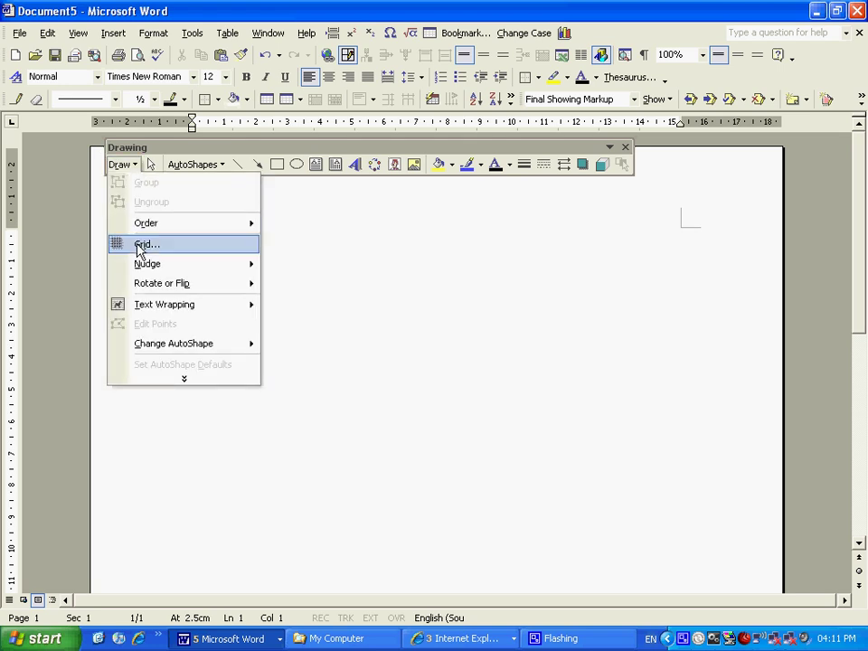
click(145, 244)
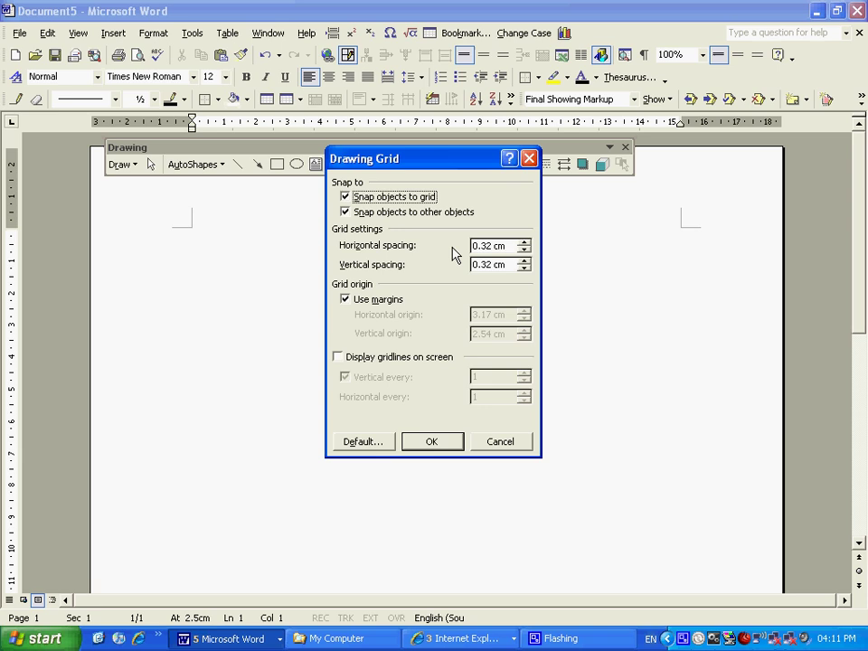
click(490, 246)
text(1)
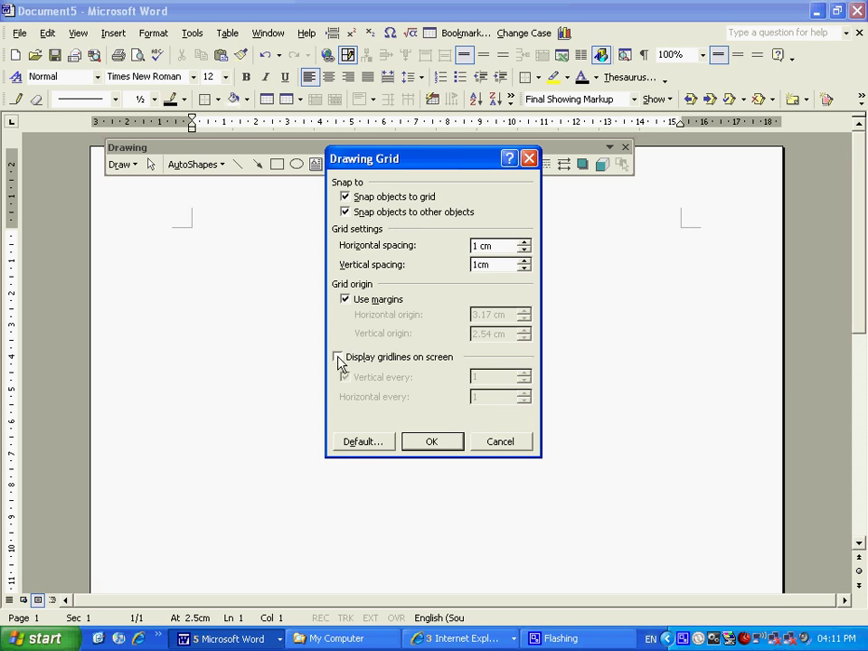
click(340, 358)
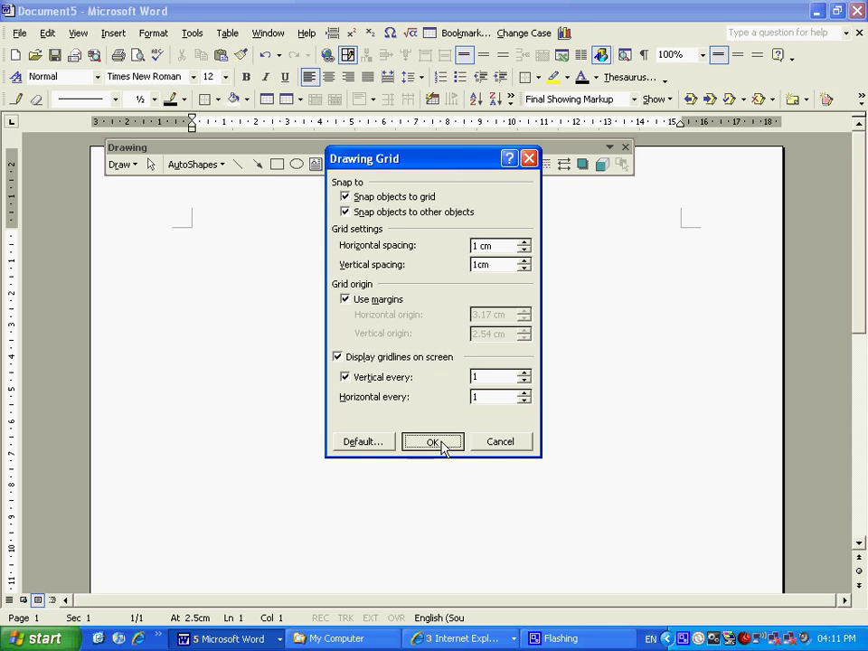
click(432, 441)
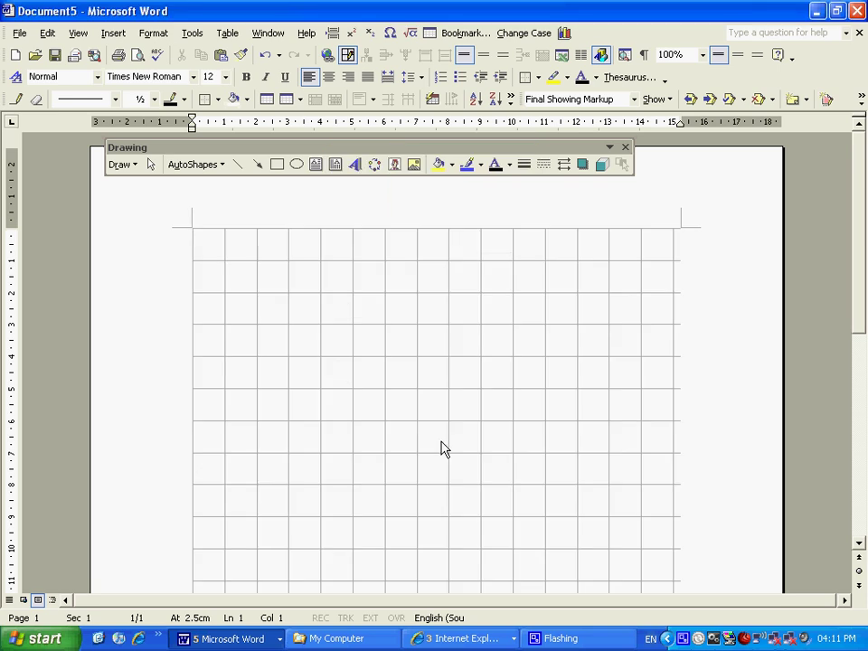
mouse_move(282, 179)
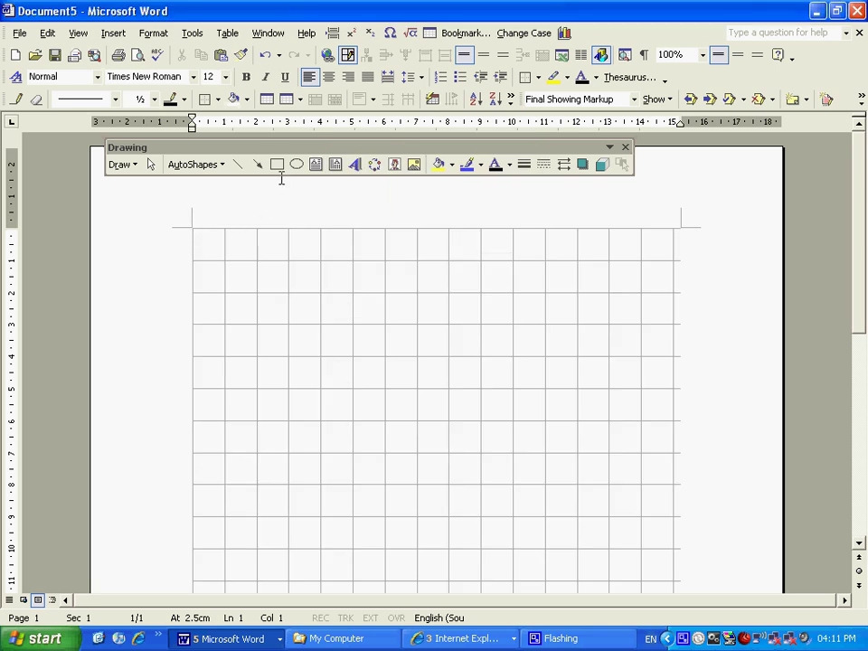
Step: Draw a snapped rectangle over several grid squares near the page top and set its fill to No Fill
click(279, 162)
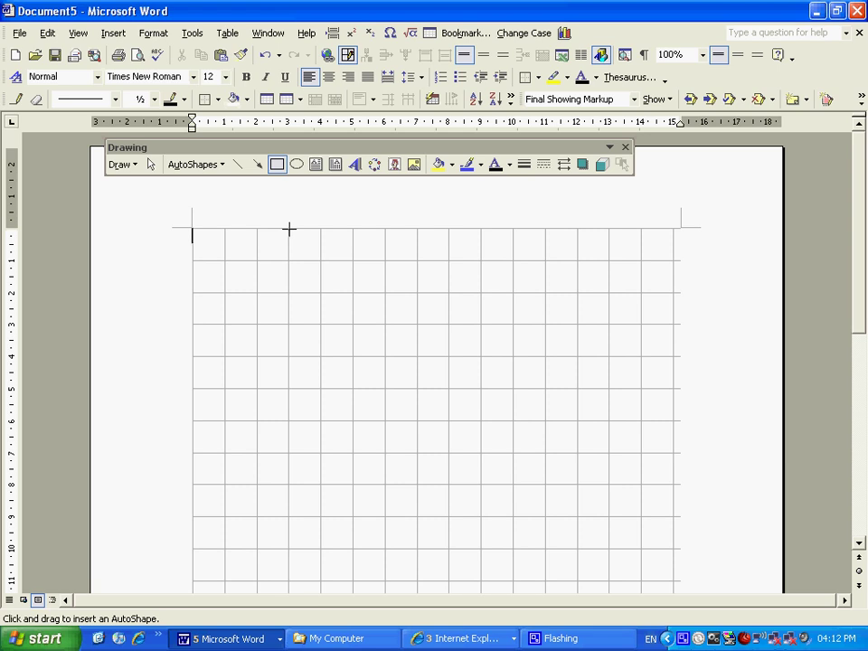
drag(290, 232, 481, 380)
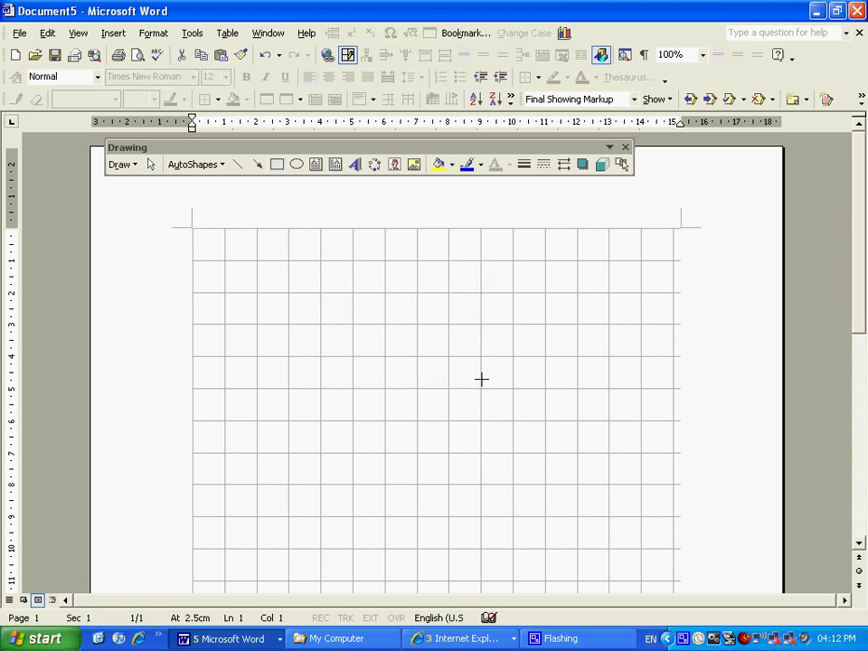
drag(290, 227, 481, 387)
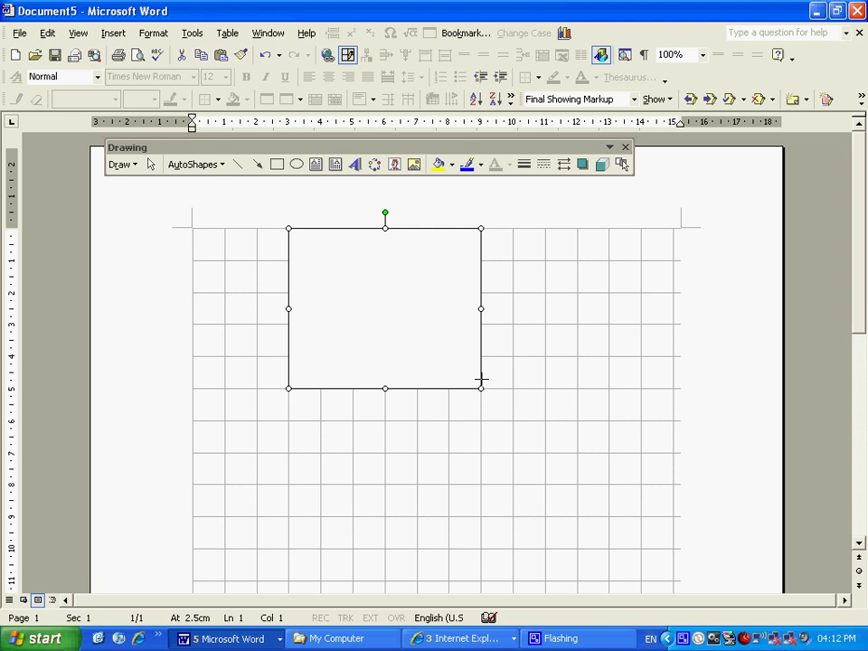
mouse_move(347, 293)
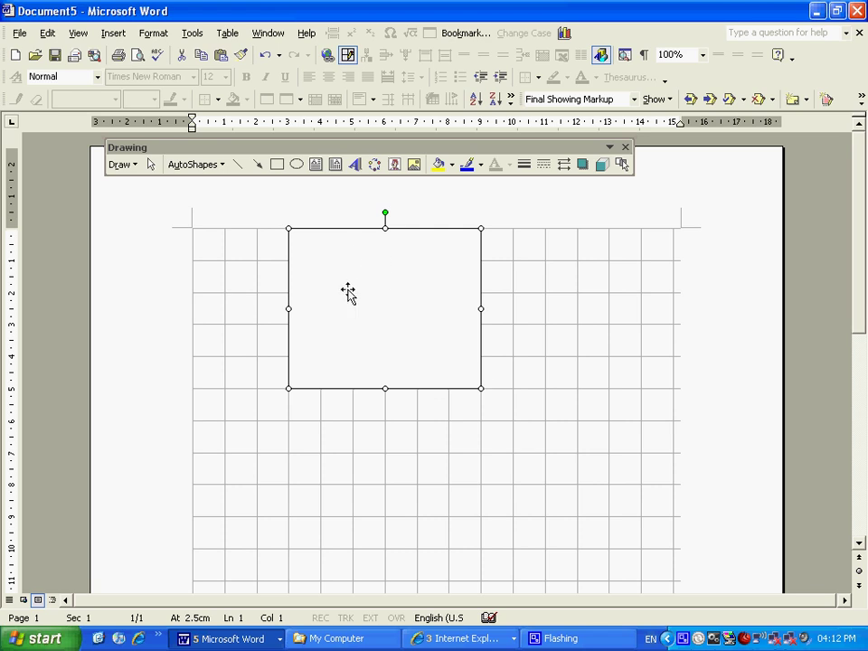
mouse_move(363, 271)
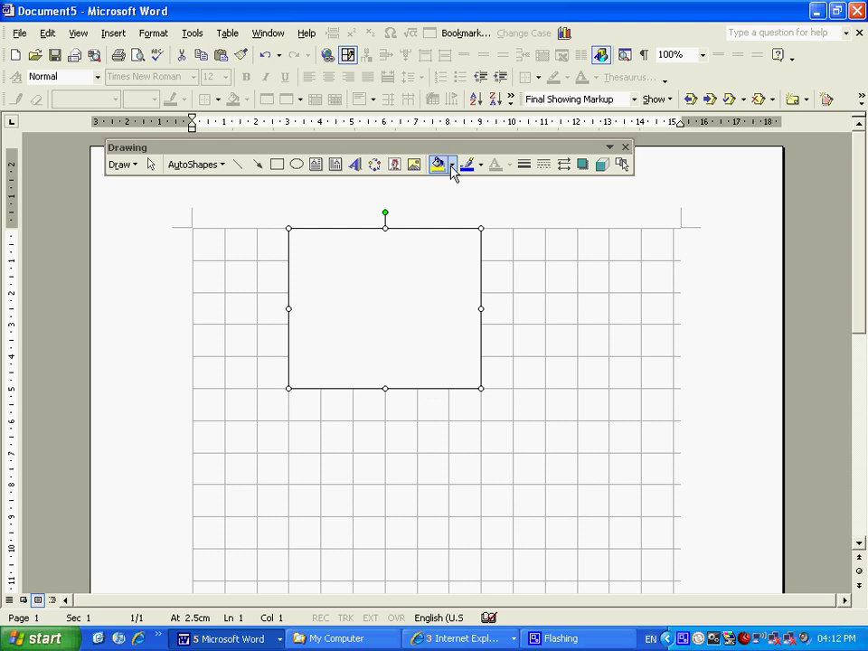
click(449, 163)
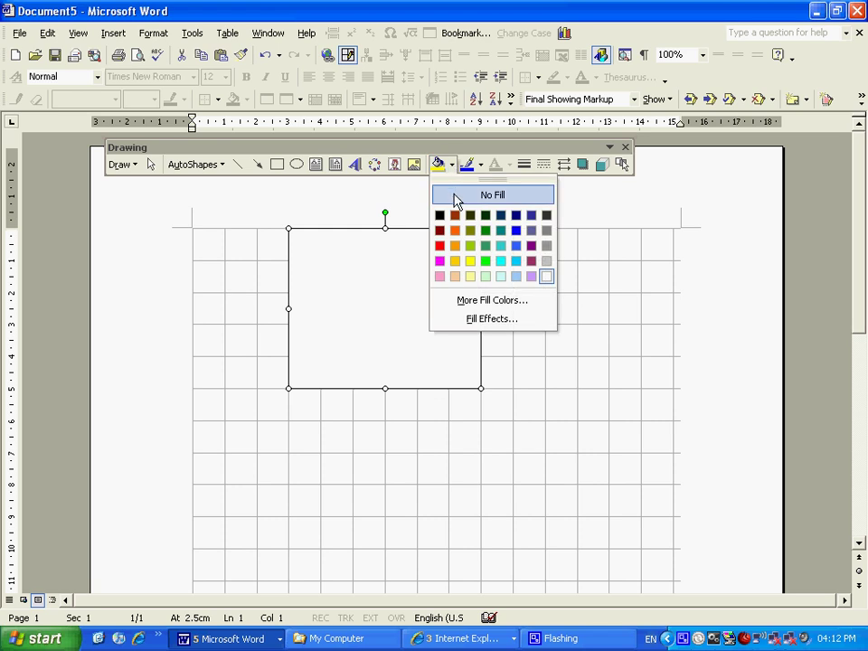
mouse_move(442, 172)
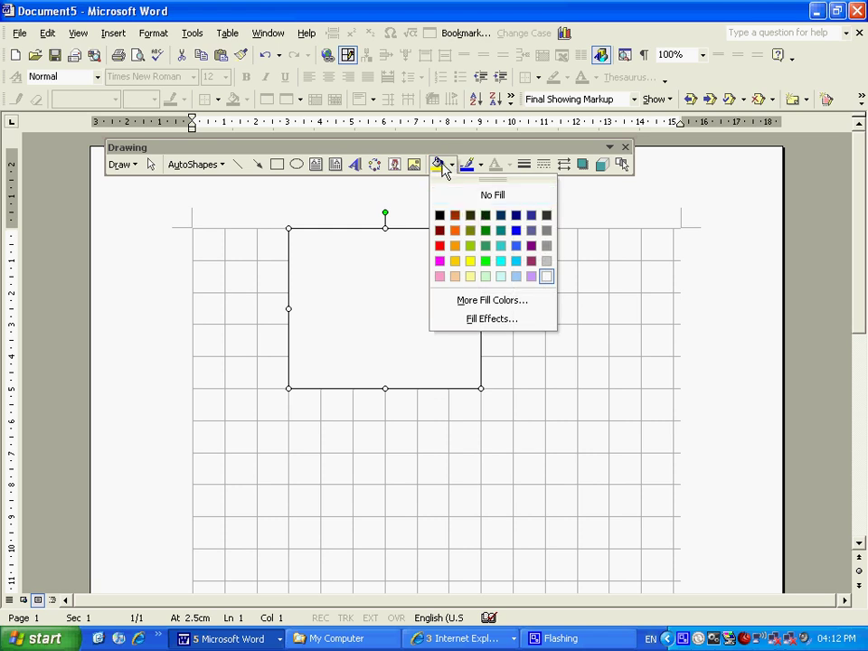
mouse_move(456, 173)
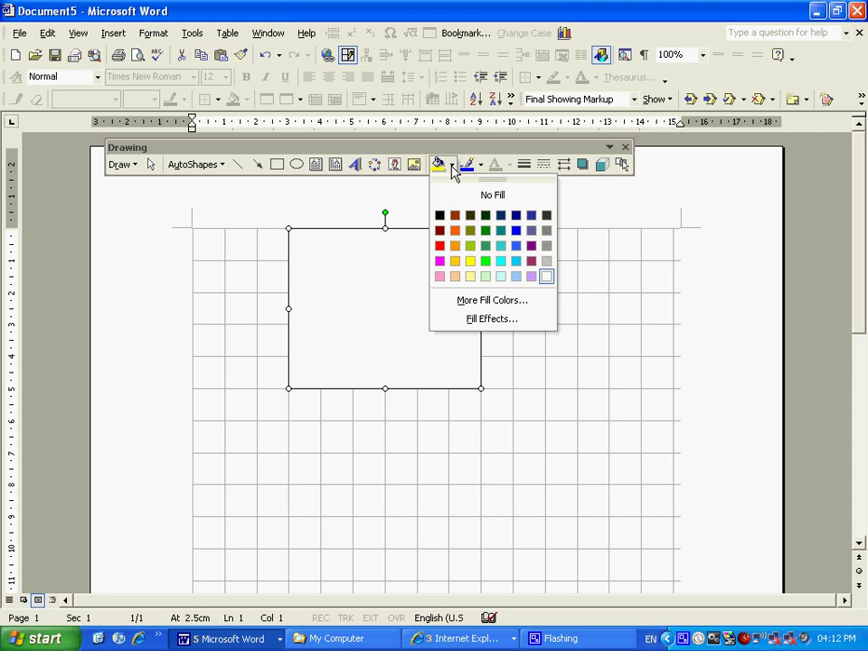
mouse_move(491, 195)
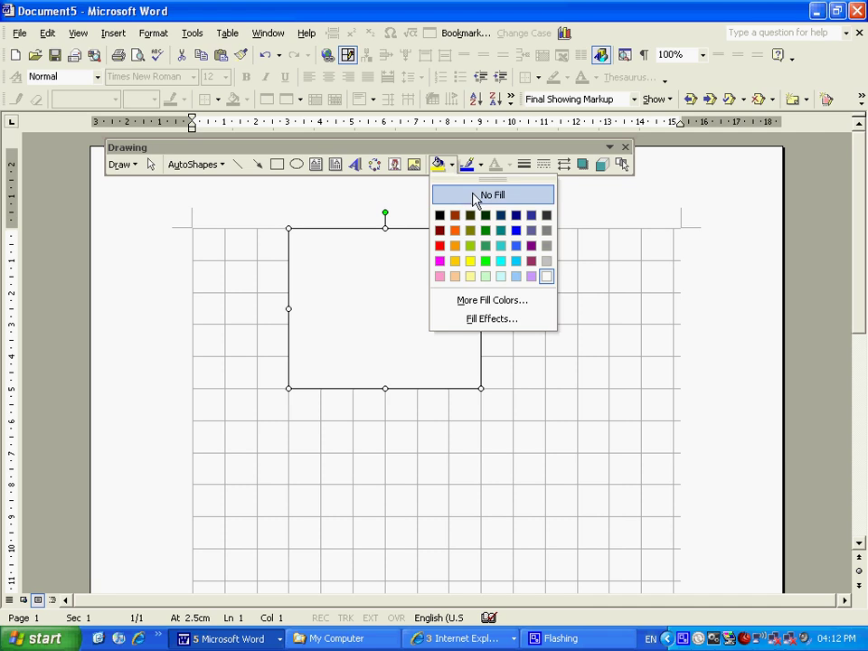
click(492, 195)
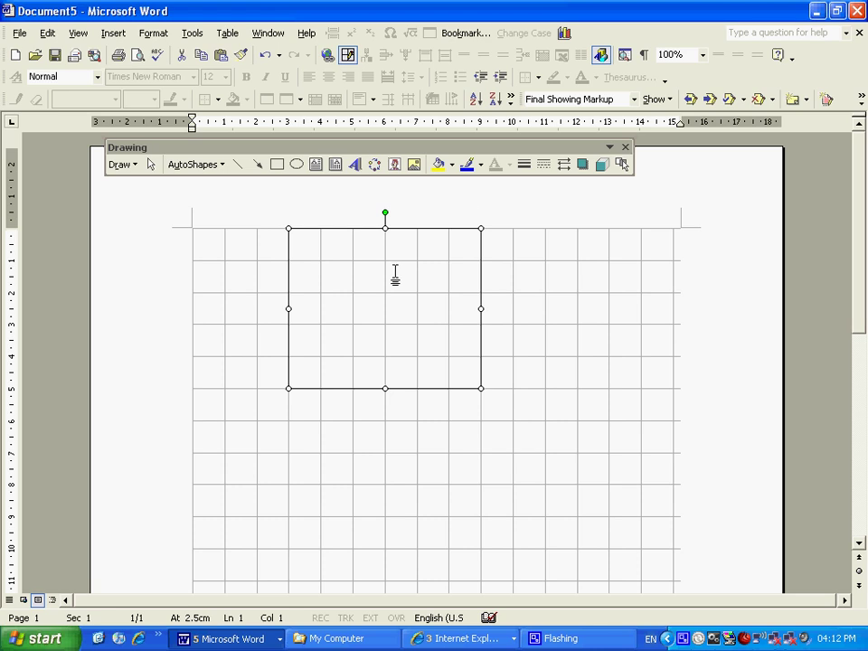
Step: Draw narrow one-square-wide rectangles side by side inside the large rectangle to form six columns
click(275, 163)
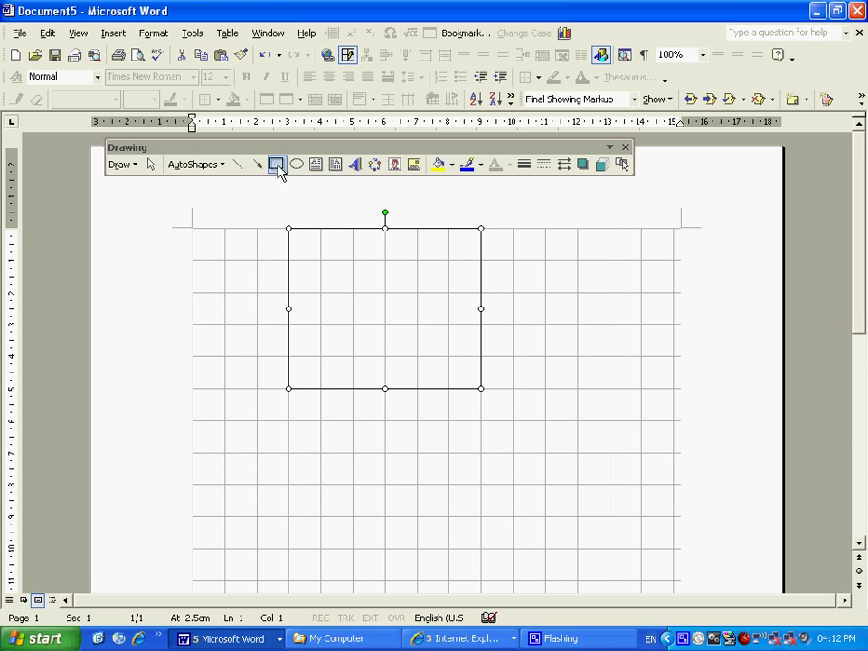
click(276, 163)
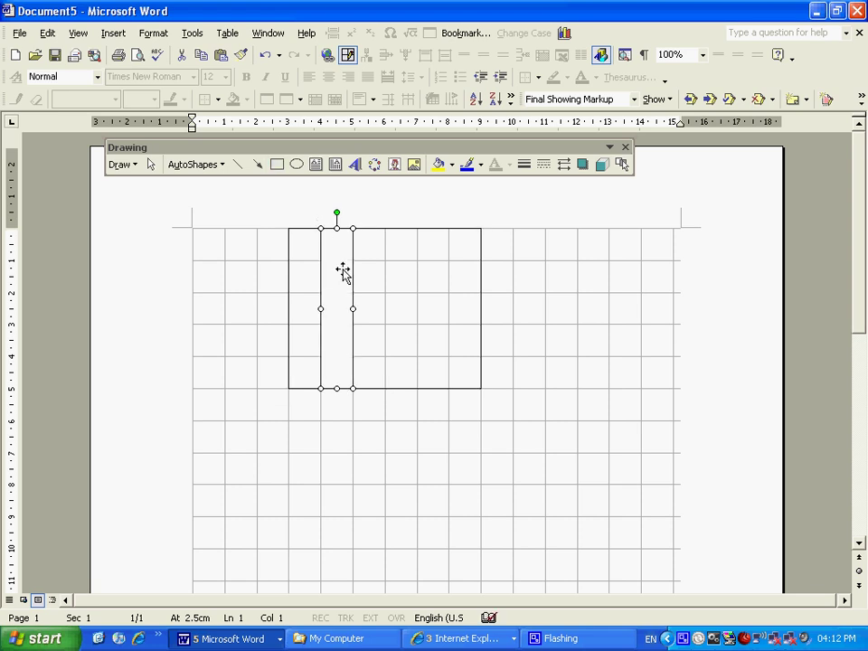
mouse_move(368, 242)
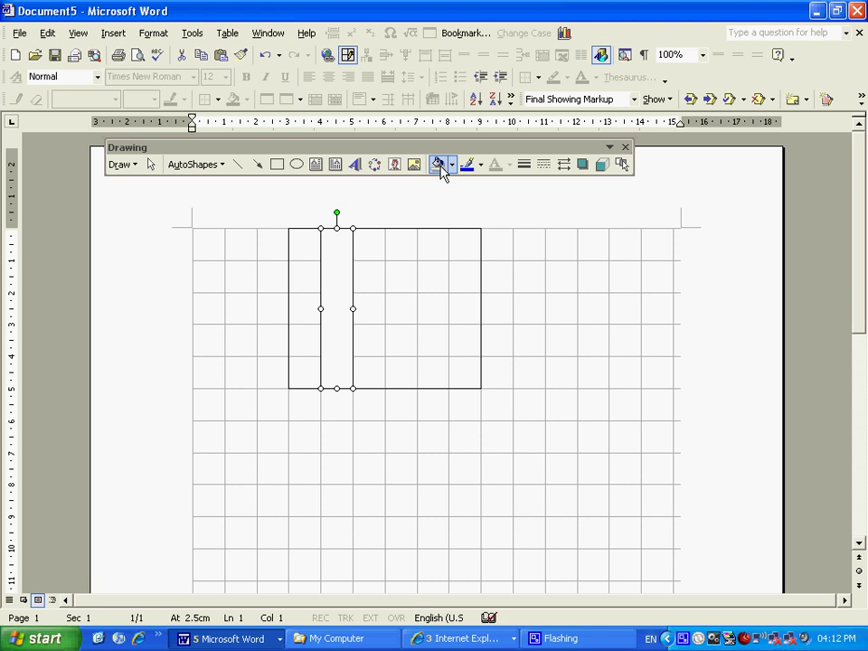
mouse_move(276, 171)
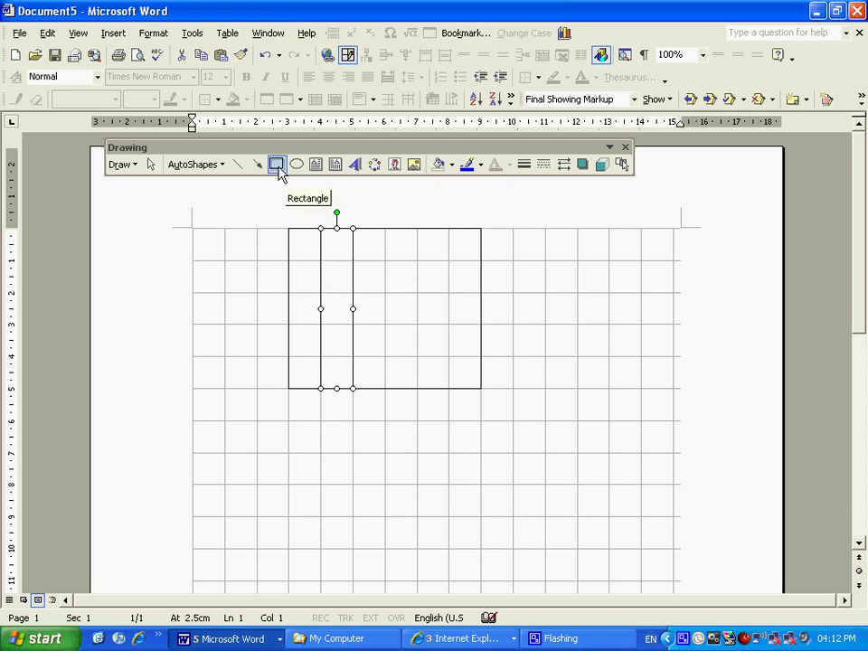
mouse_move(376, 226)
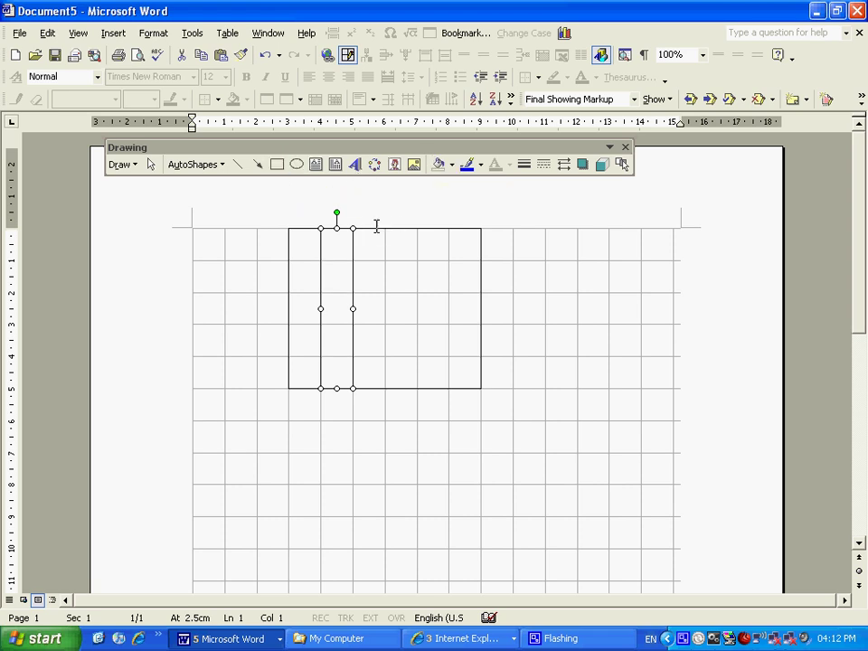
click(277, 163)
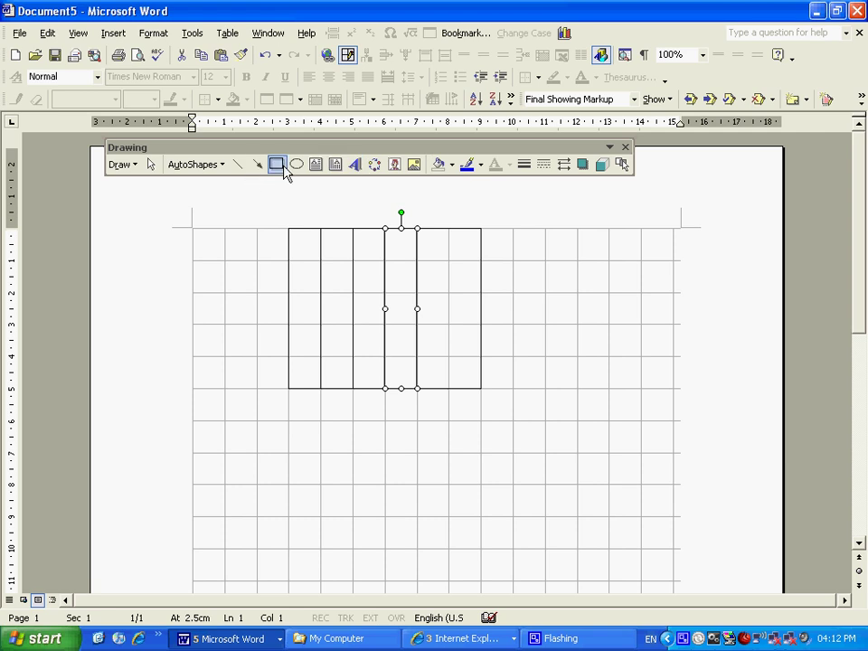
click(276, 162)
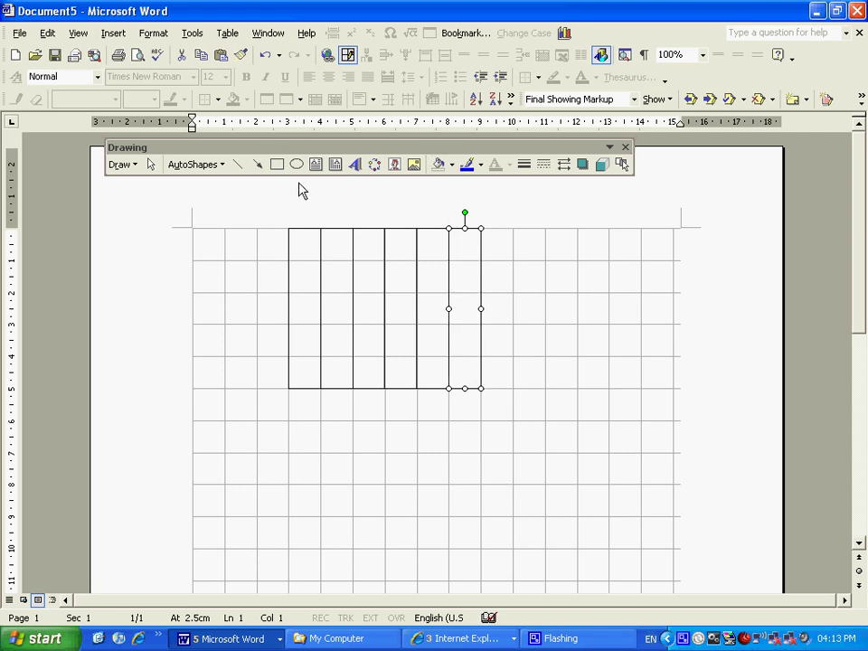
mouse_move(282, 228)
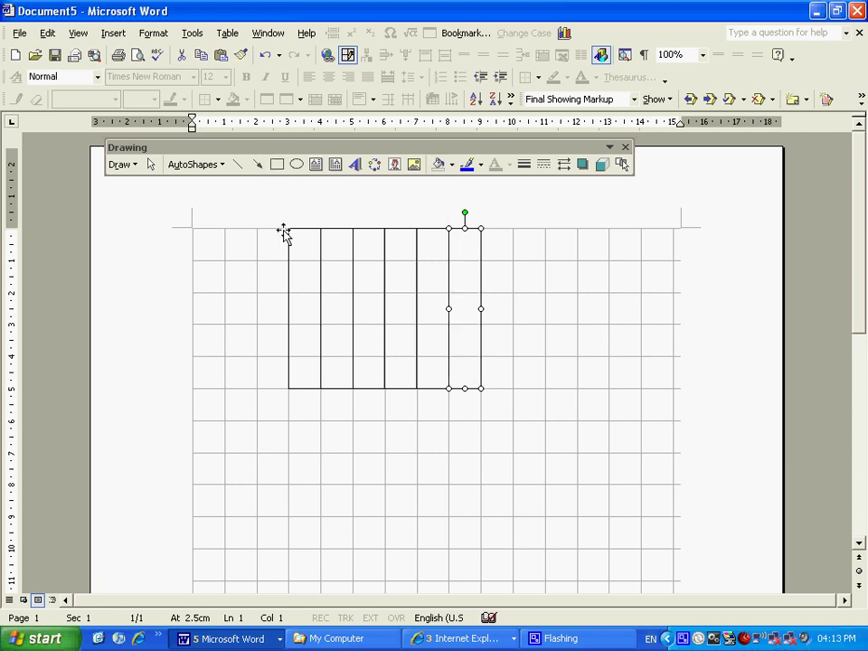
Step: Draw full-width one-square-tall rectangles across the columns to form five rows of cells
click(274, 163)
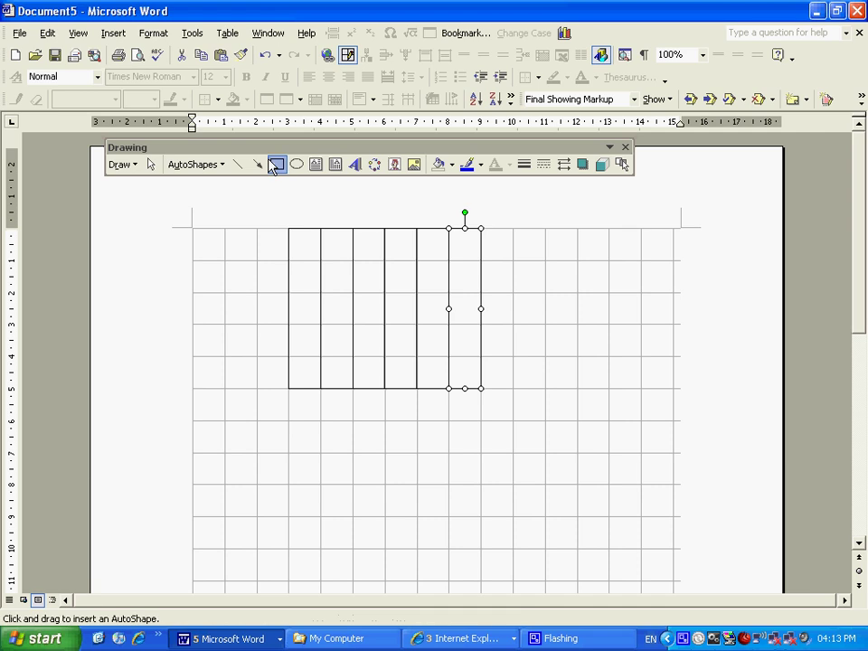
click(276, 163)
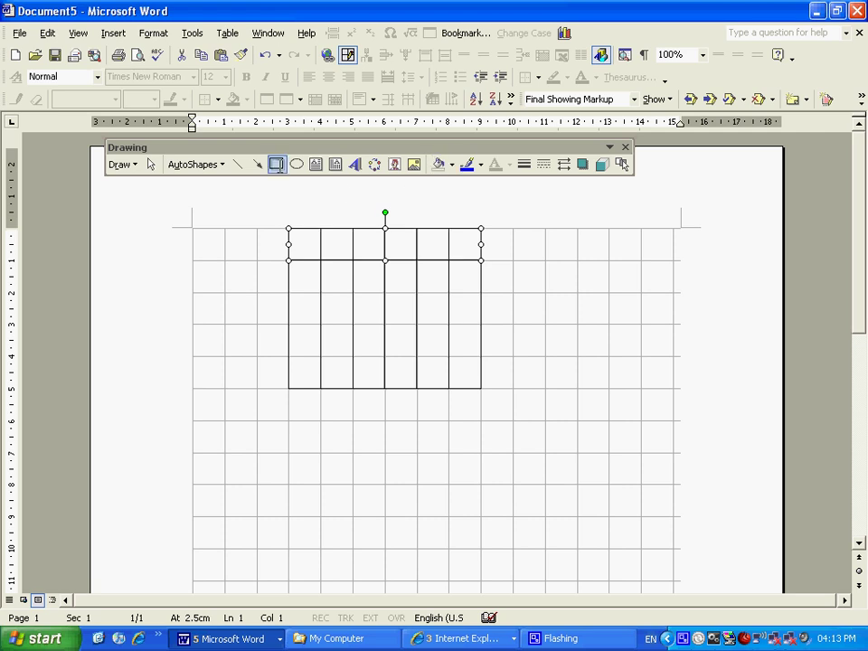
click(276, 163)
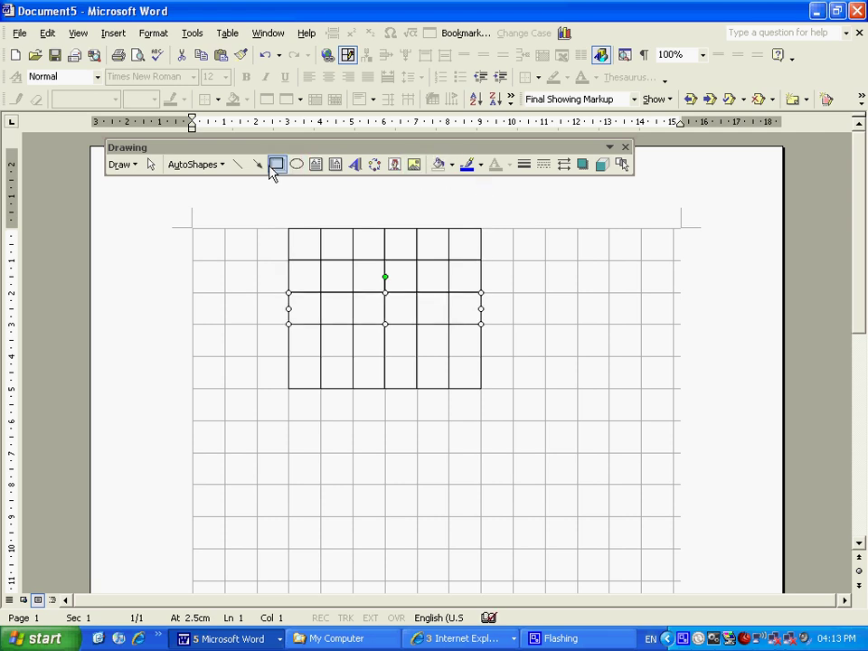
click(276, 163)
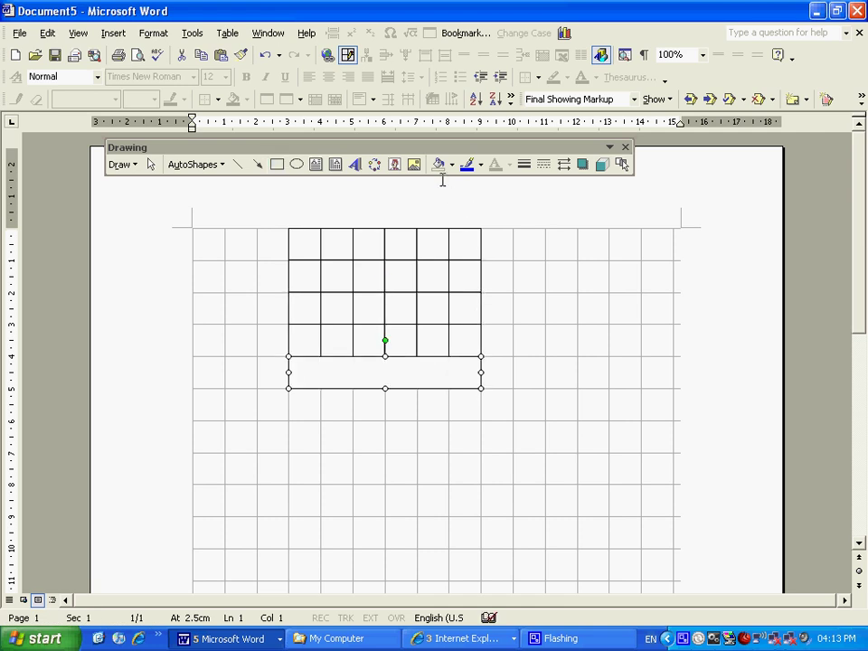
mouse_move(439, 163)
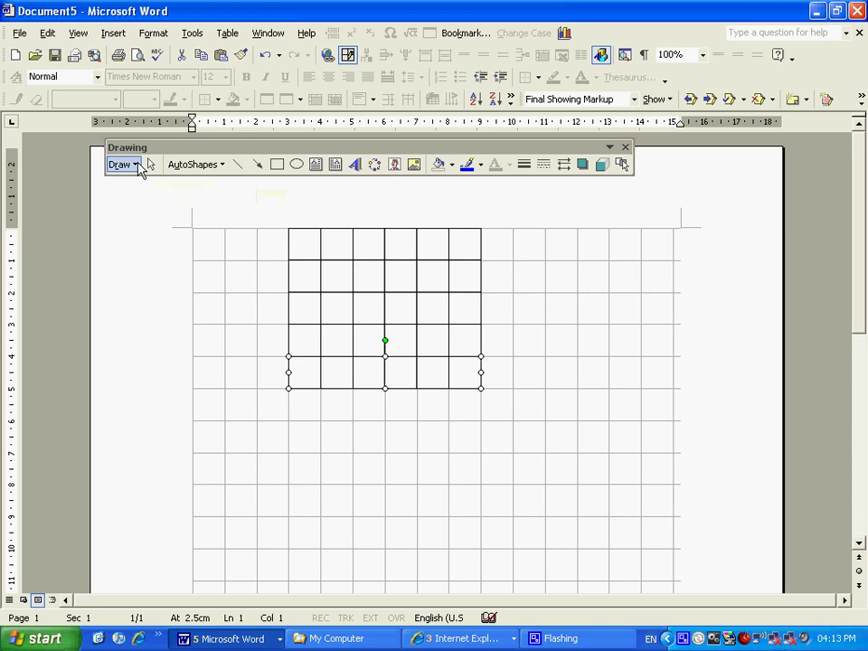
Step: Turn off Display gridlines on screen so only the drawn cell grid stays visible
click(123, 165)
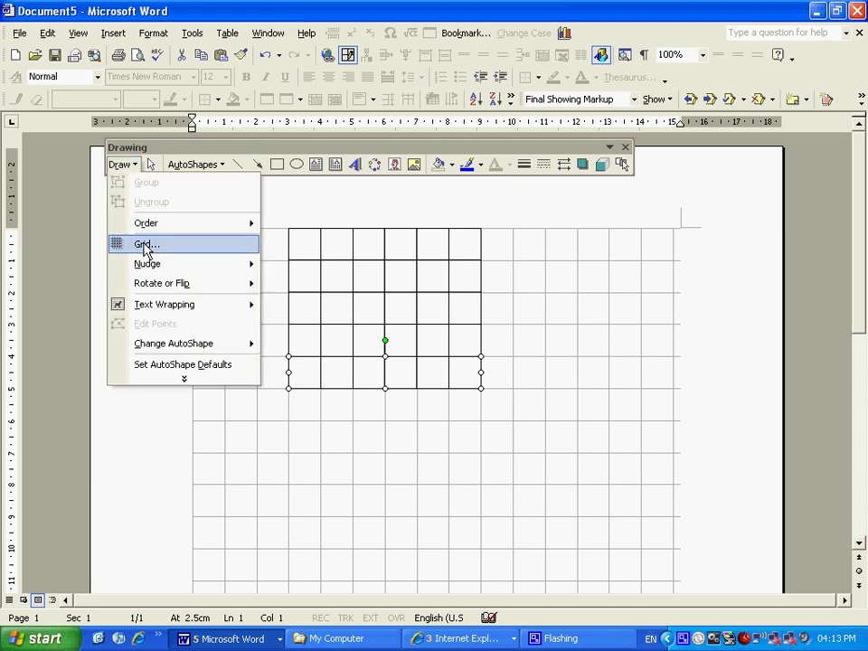
click(147, 242)
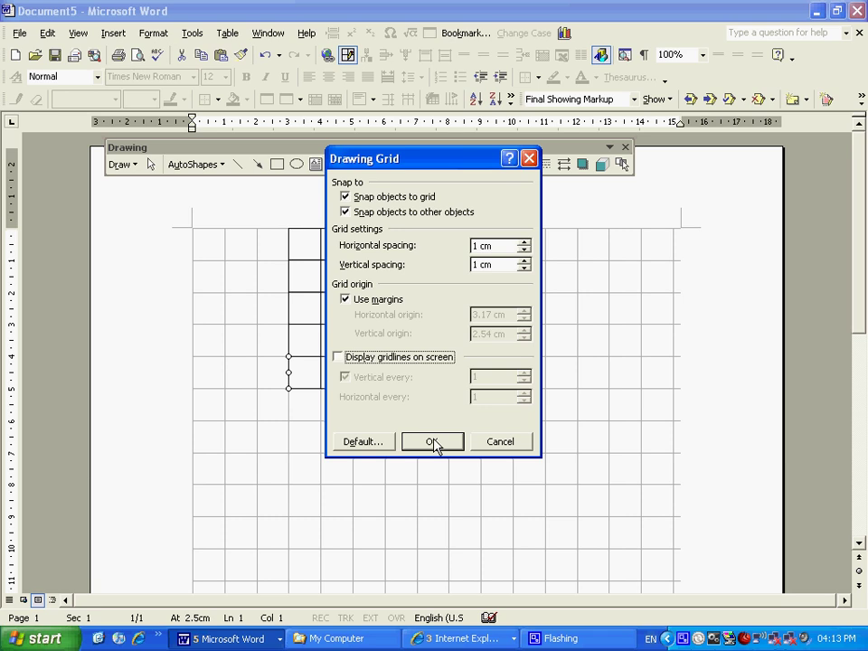
click(432, 441)
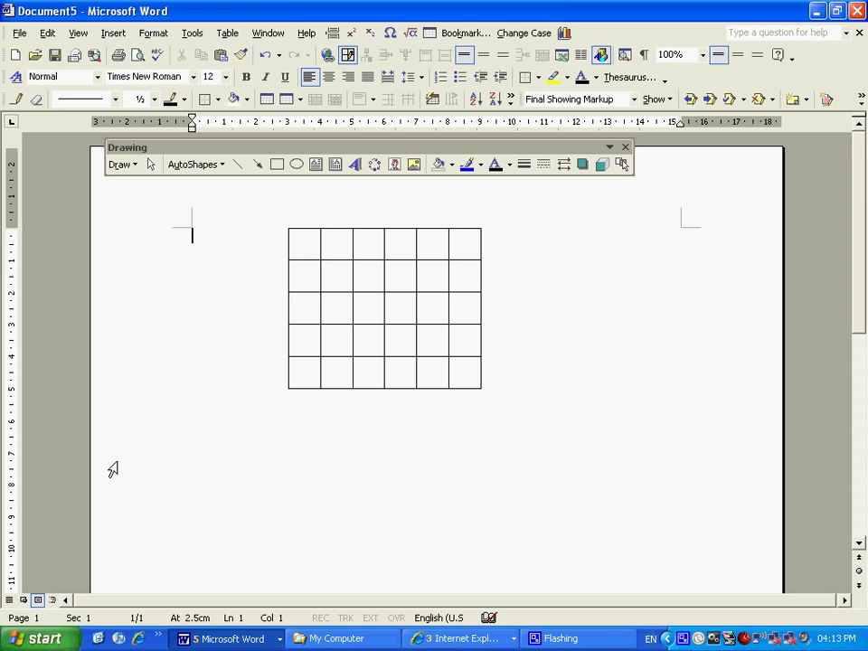
mouse_move(136, 172)
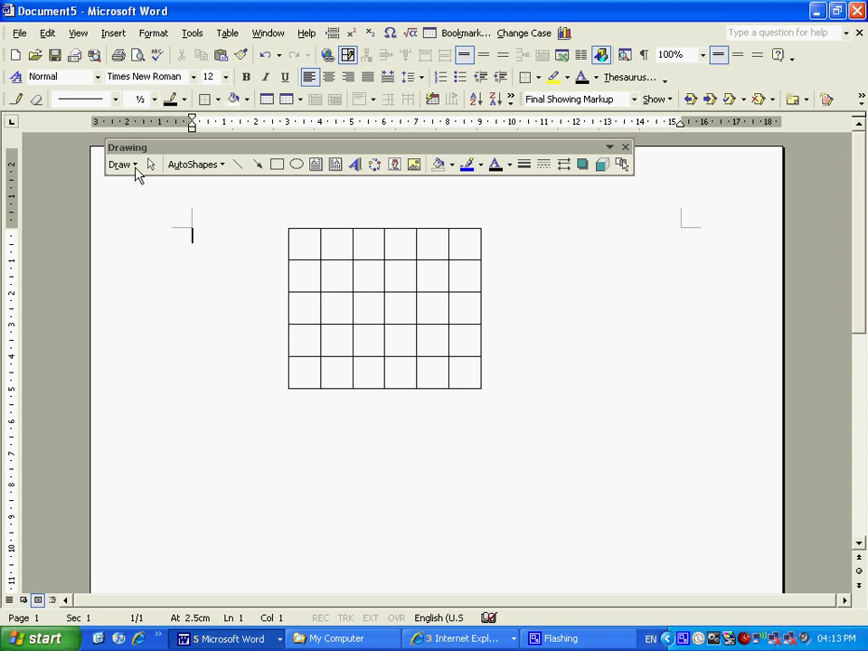
Step: Switch to the Select Objects arrow to marquee-select all the grid rectangles for grouping
click(119, 164)
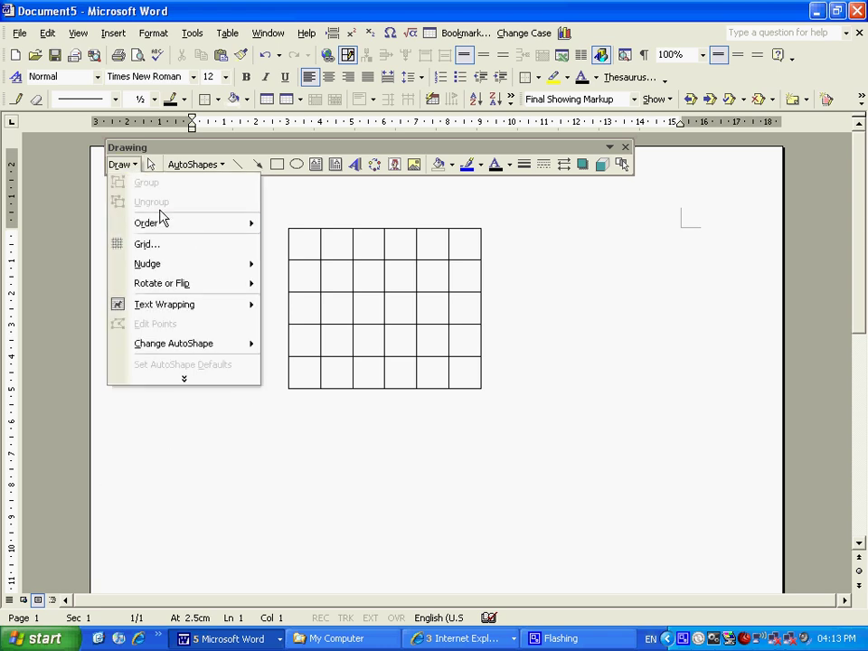
mouse_move(173, 343)
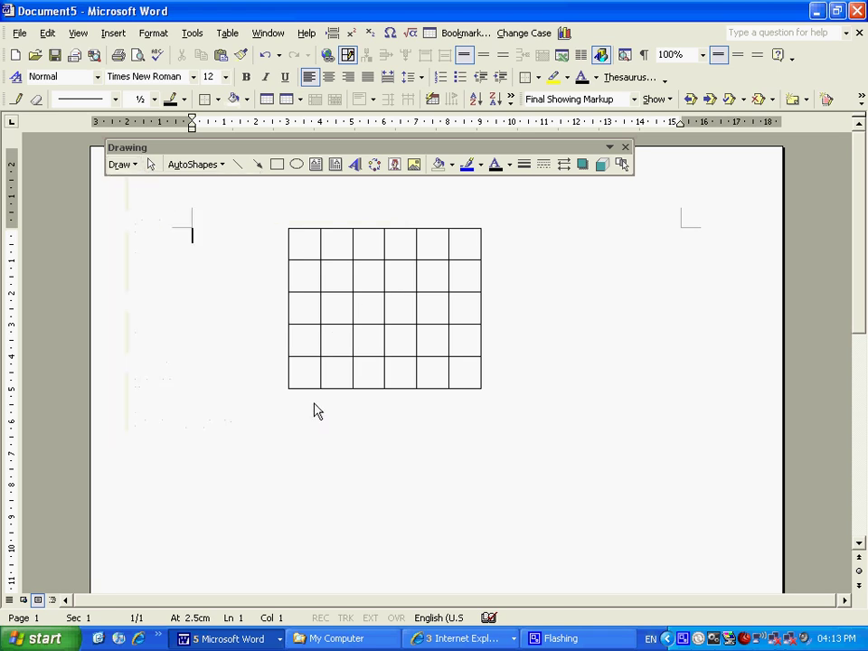
click(152, 165)
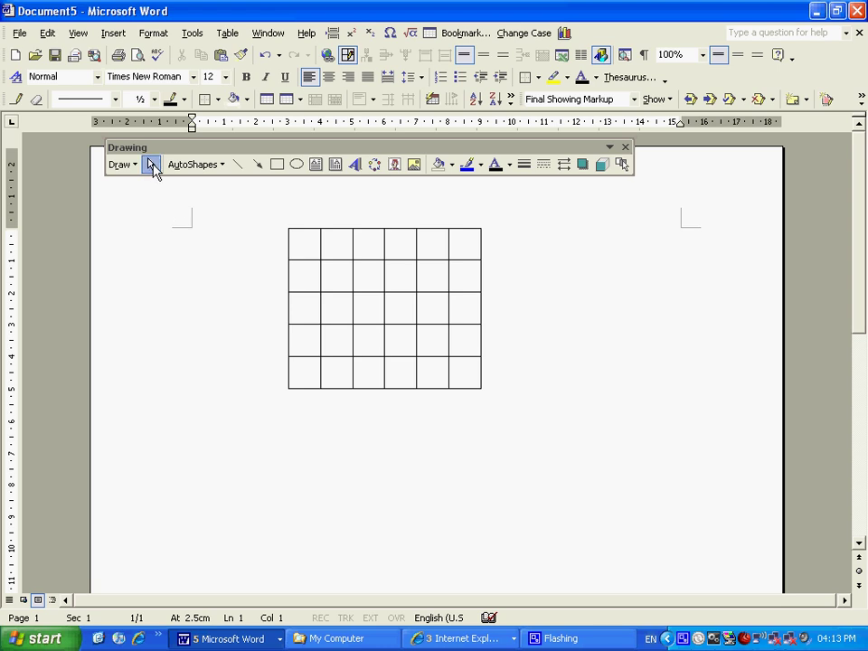
click(150, 163)
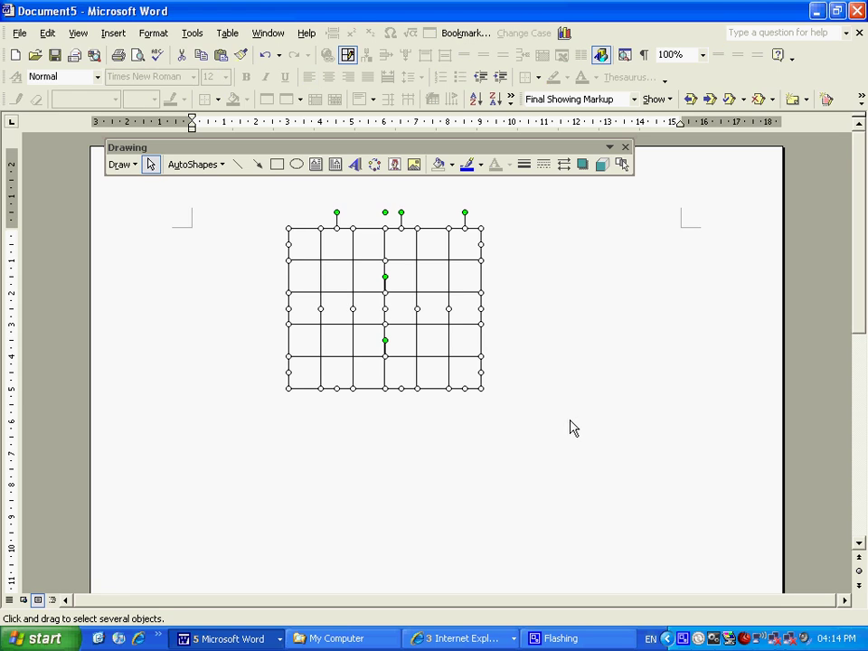
mouse_move(207, 278)
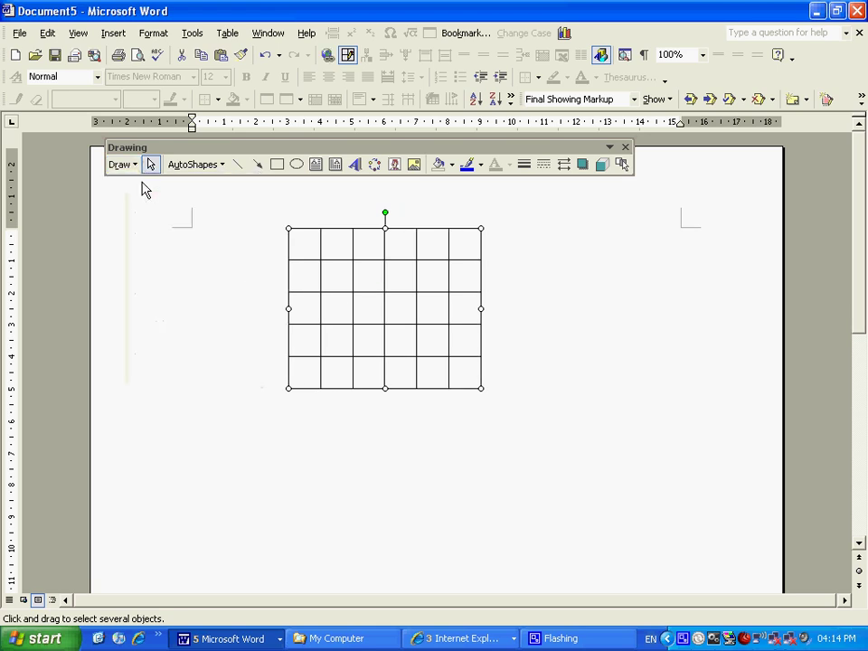
mouse_move(384, 262)
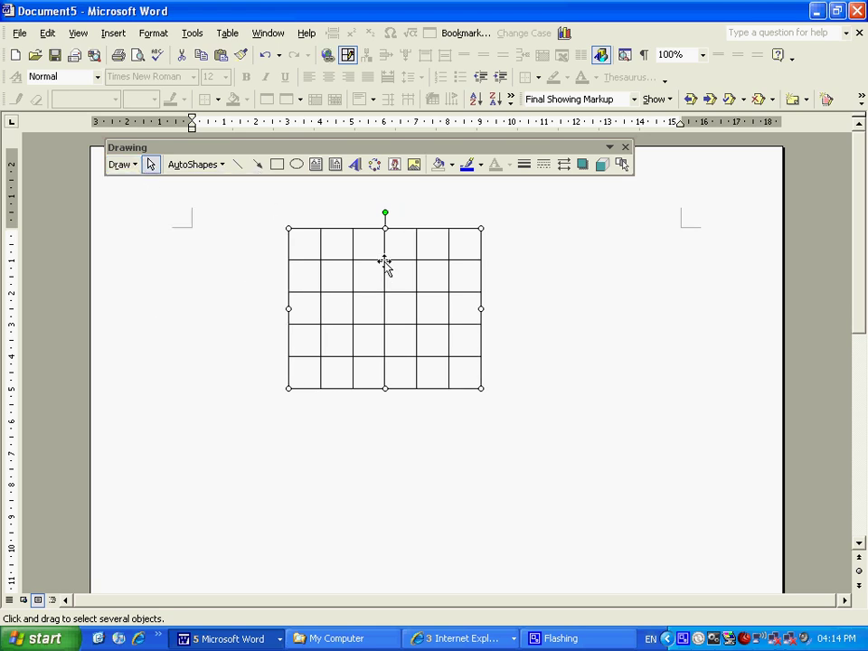